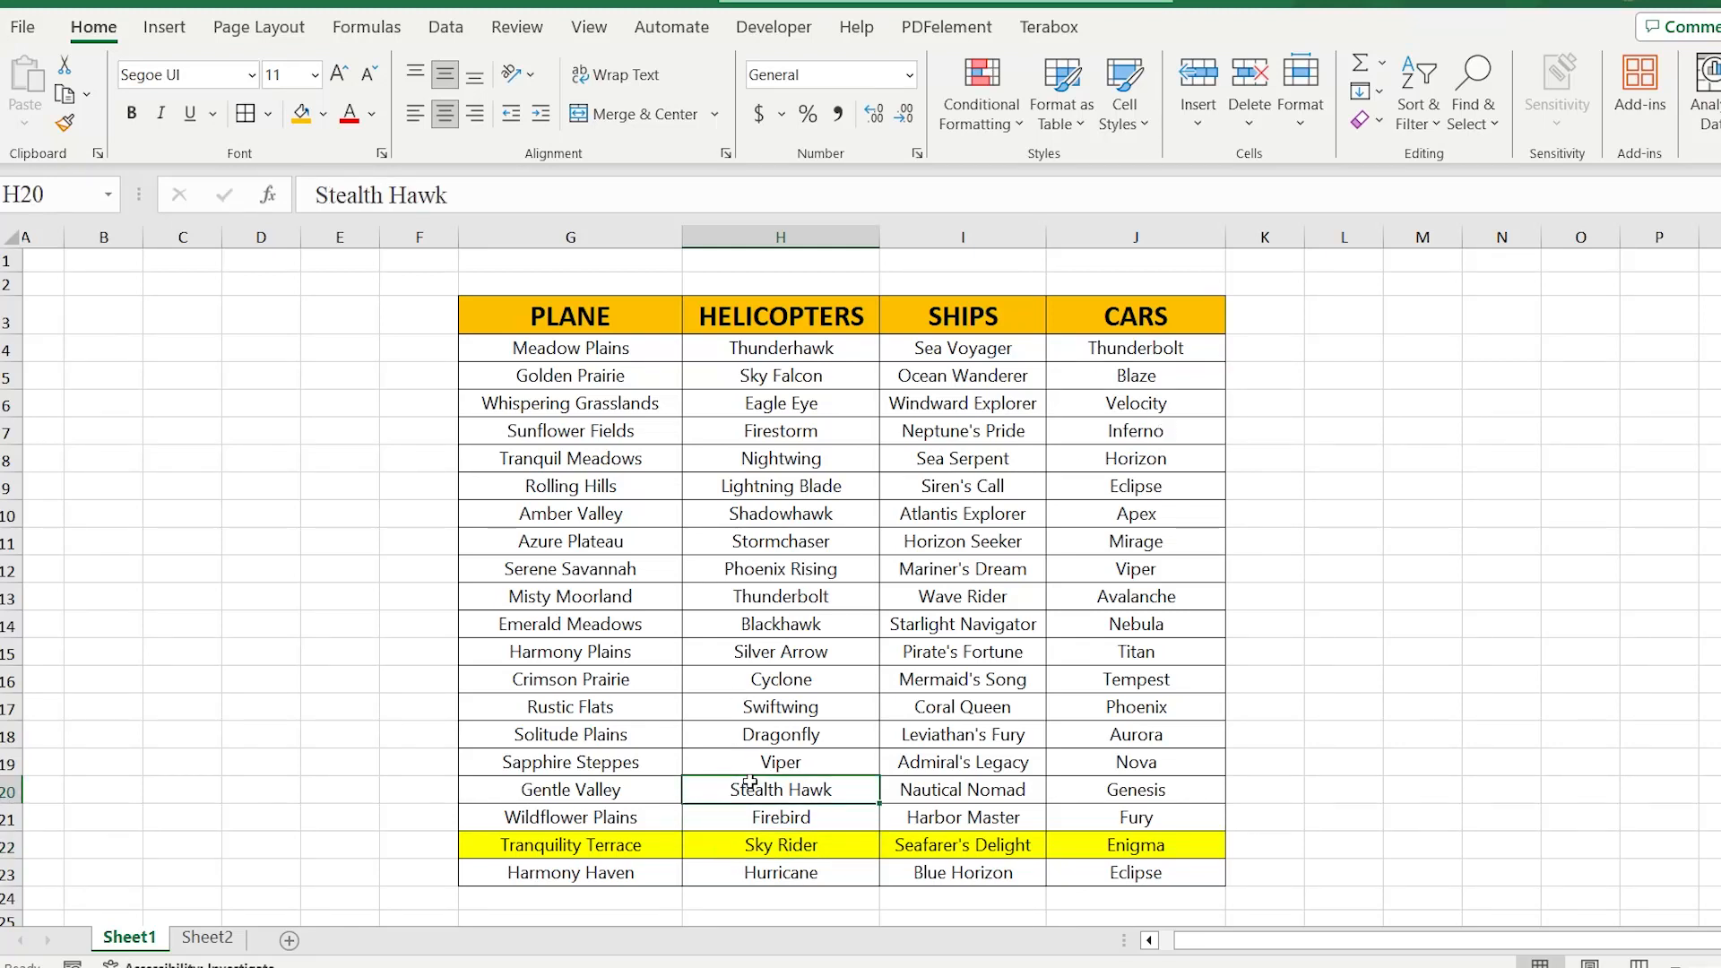
Show Blackhawk, Thunderbolt and Dragonfly rows highlighting on Sheet1, then move to Sheet2's vehicle table.
{"action": "left_click", "coordinate": [780, 624]}
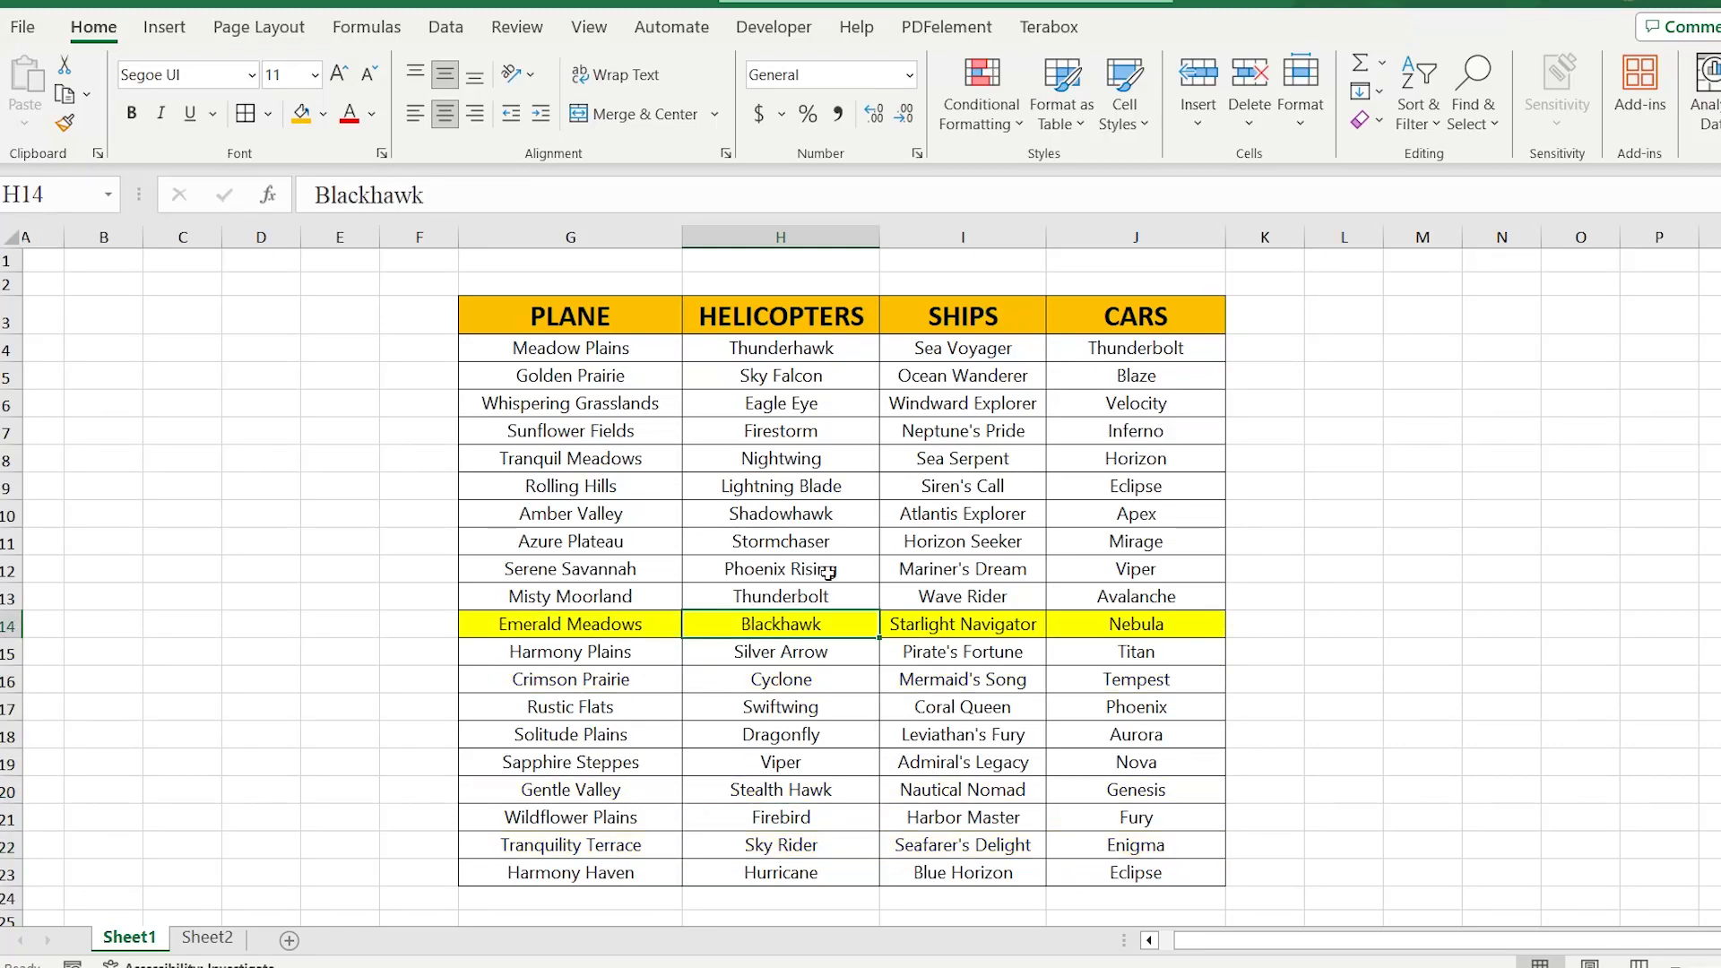
{"action": "left_click", "coordinate": [780, 514]}
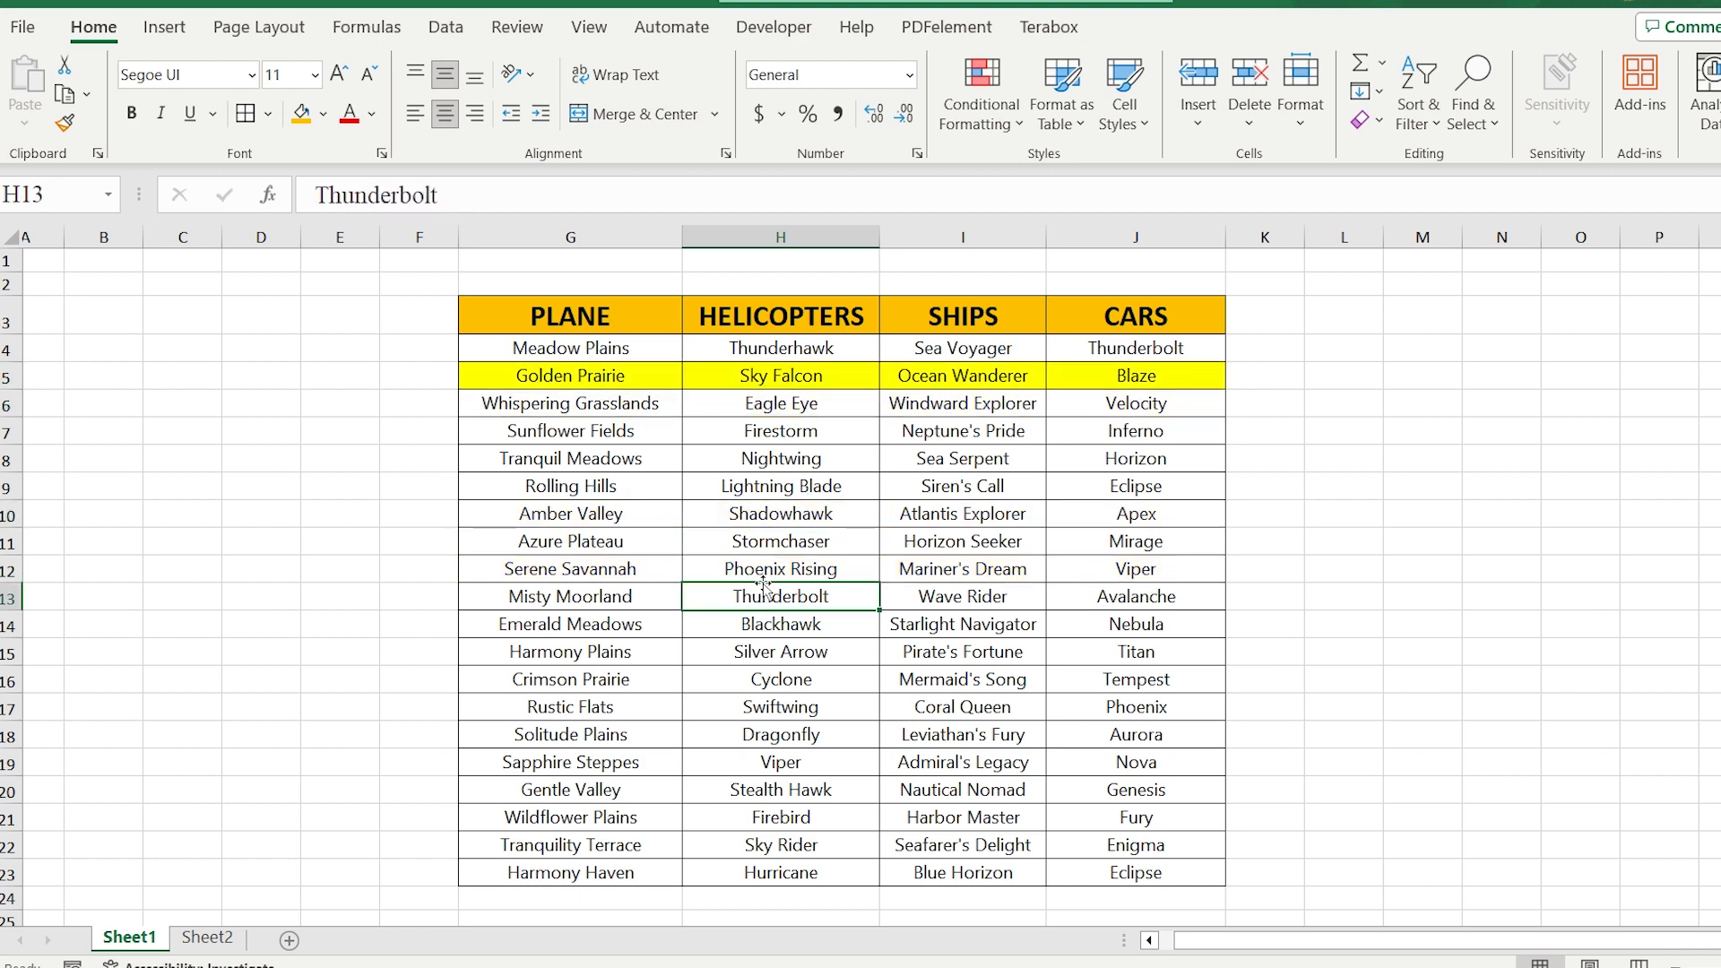
{"action": "left_click", "coordinate": [780, 735]}
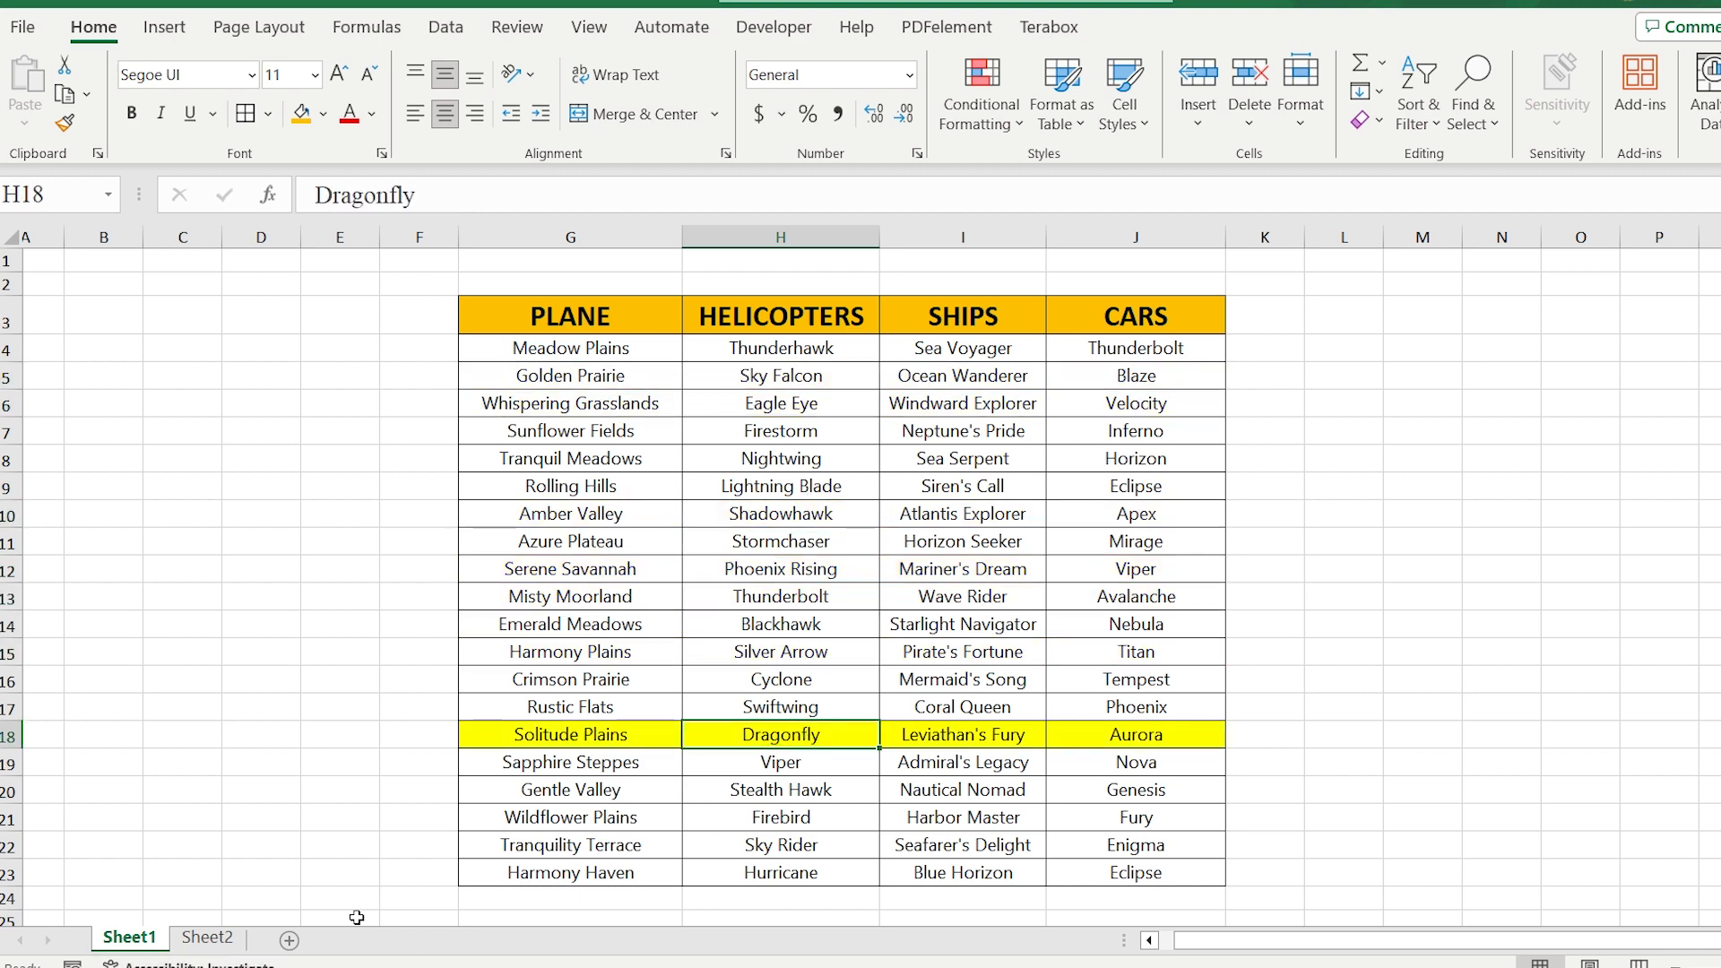
{"action": "left_click", "coordinate": [208, 935]}
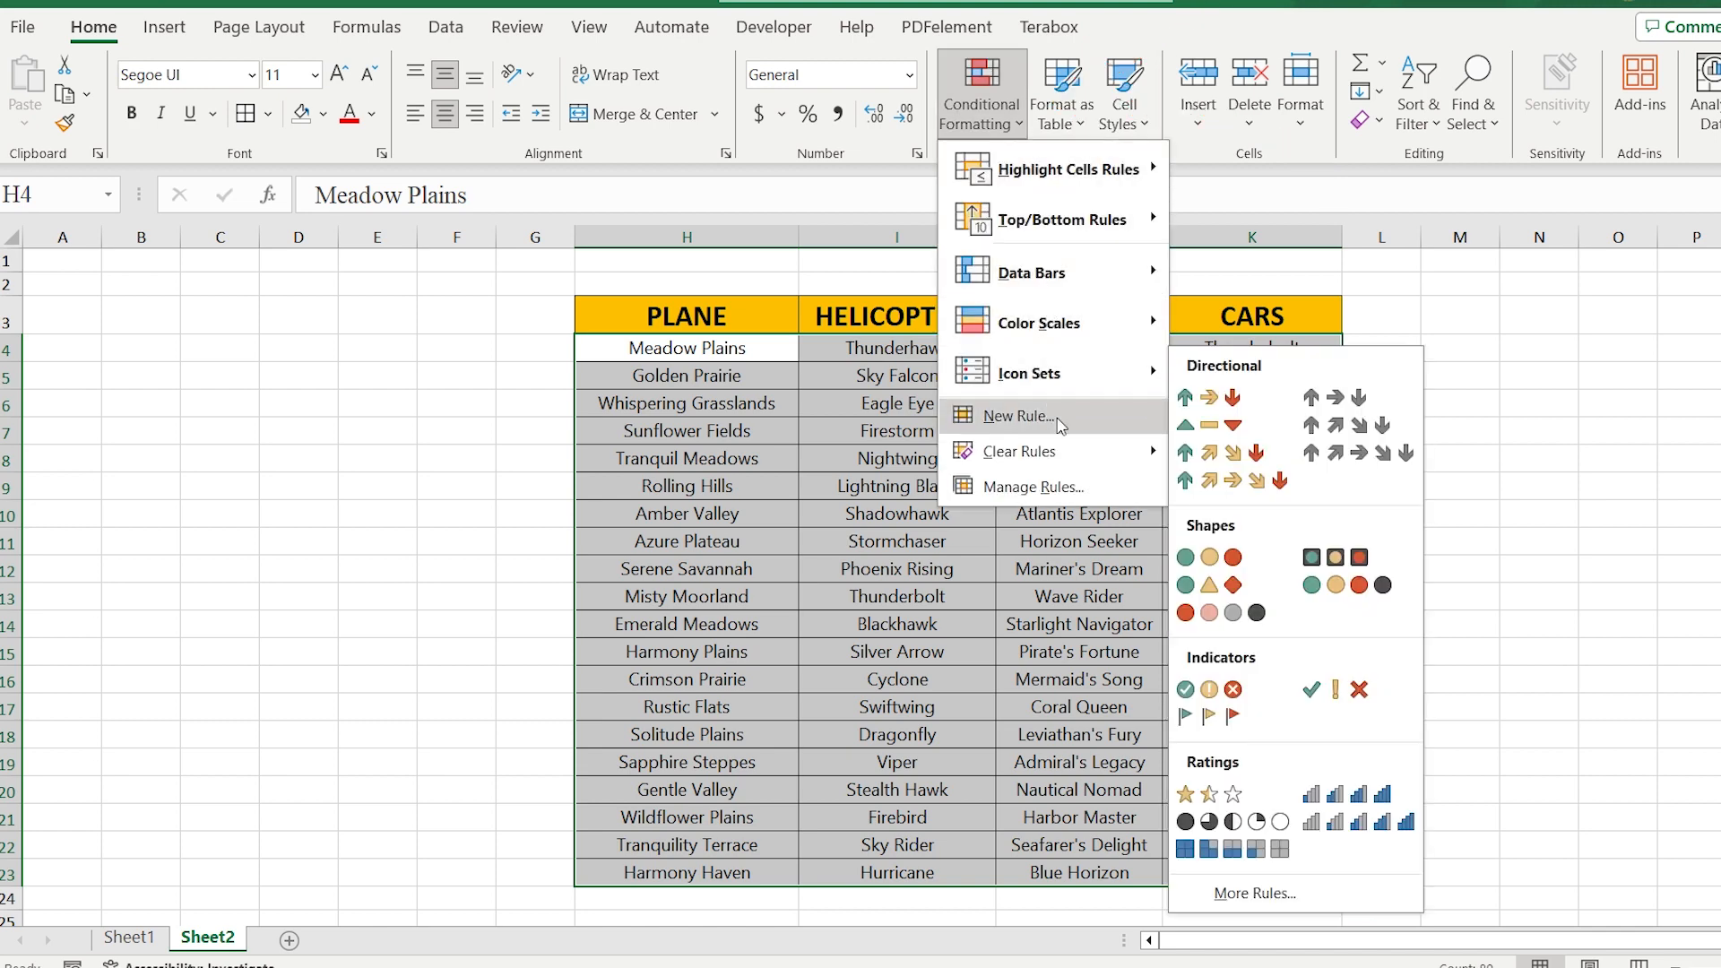
Create a formula-based rule for H4:K23 using =CELL("row")=ROW().
{"action": "left_click", "coordinate": [1015, 414]}
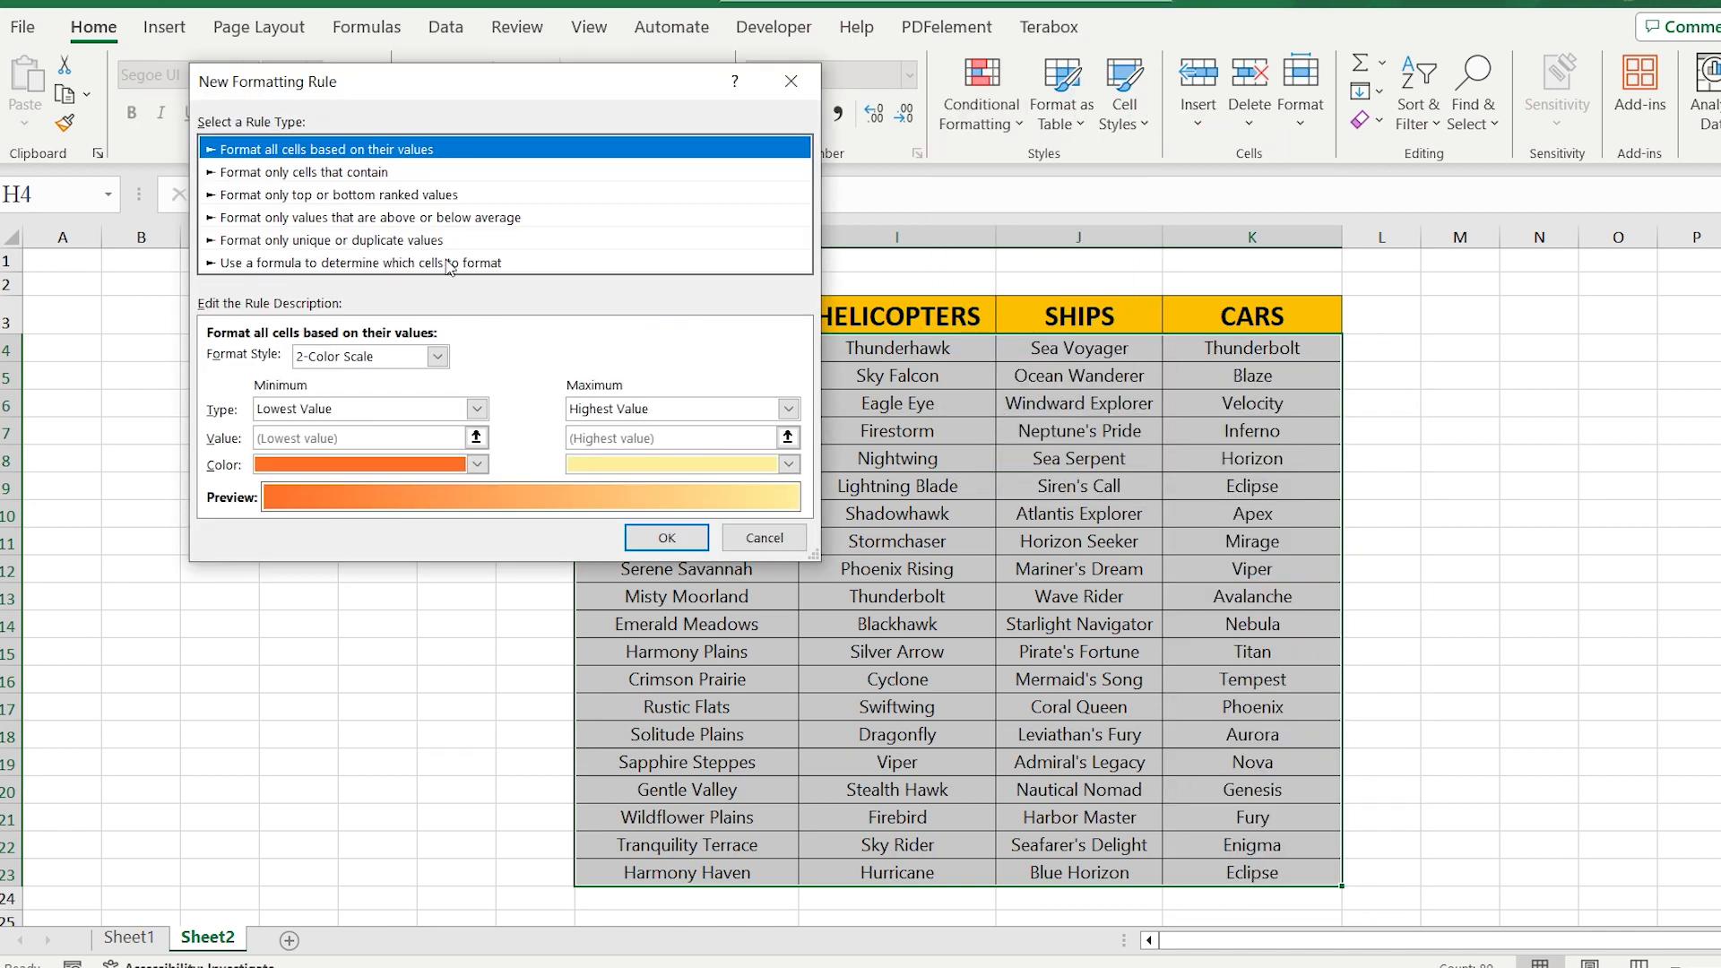
{"action": "left_click", "coordinate": [362, 262]}
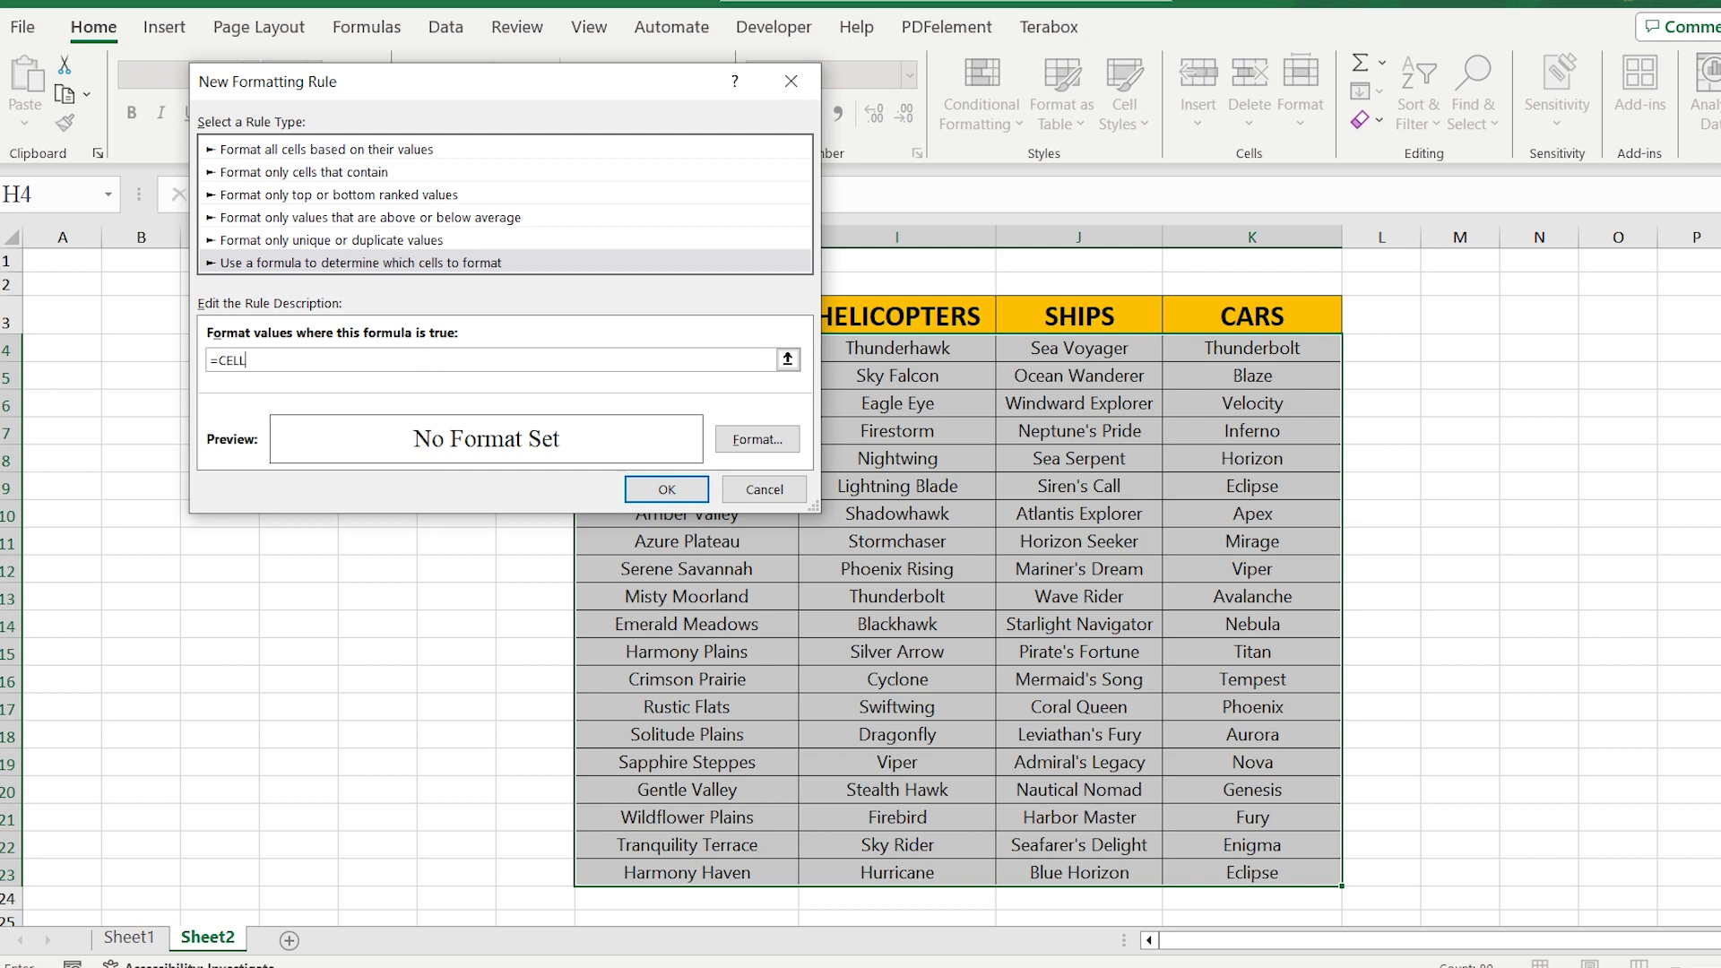
{"action": "type", "text": "("}
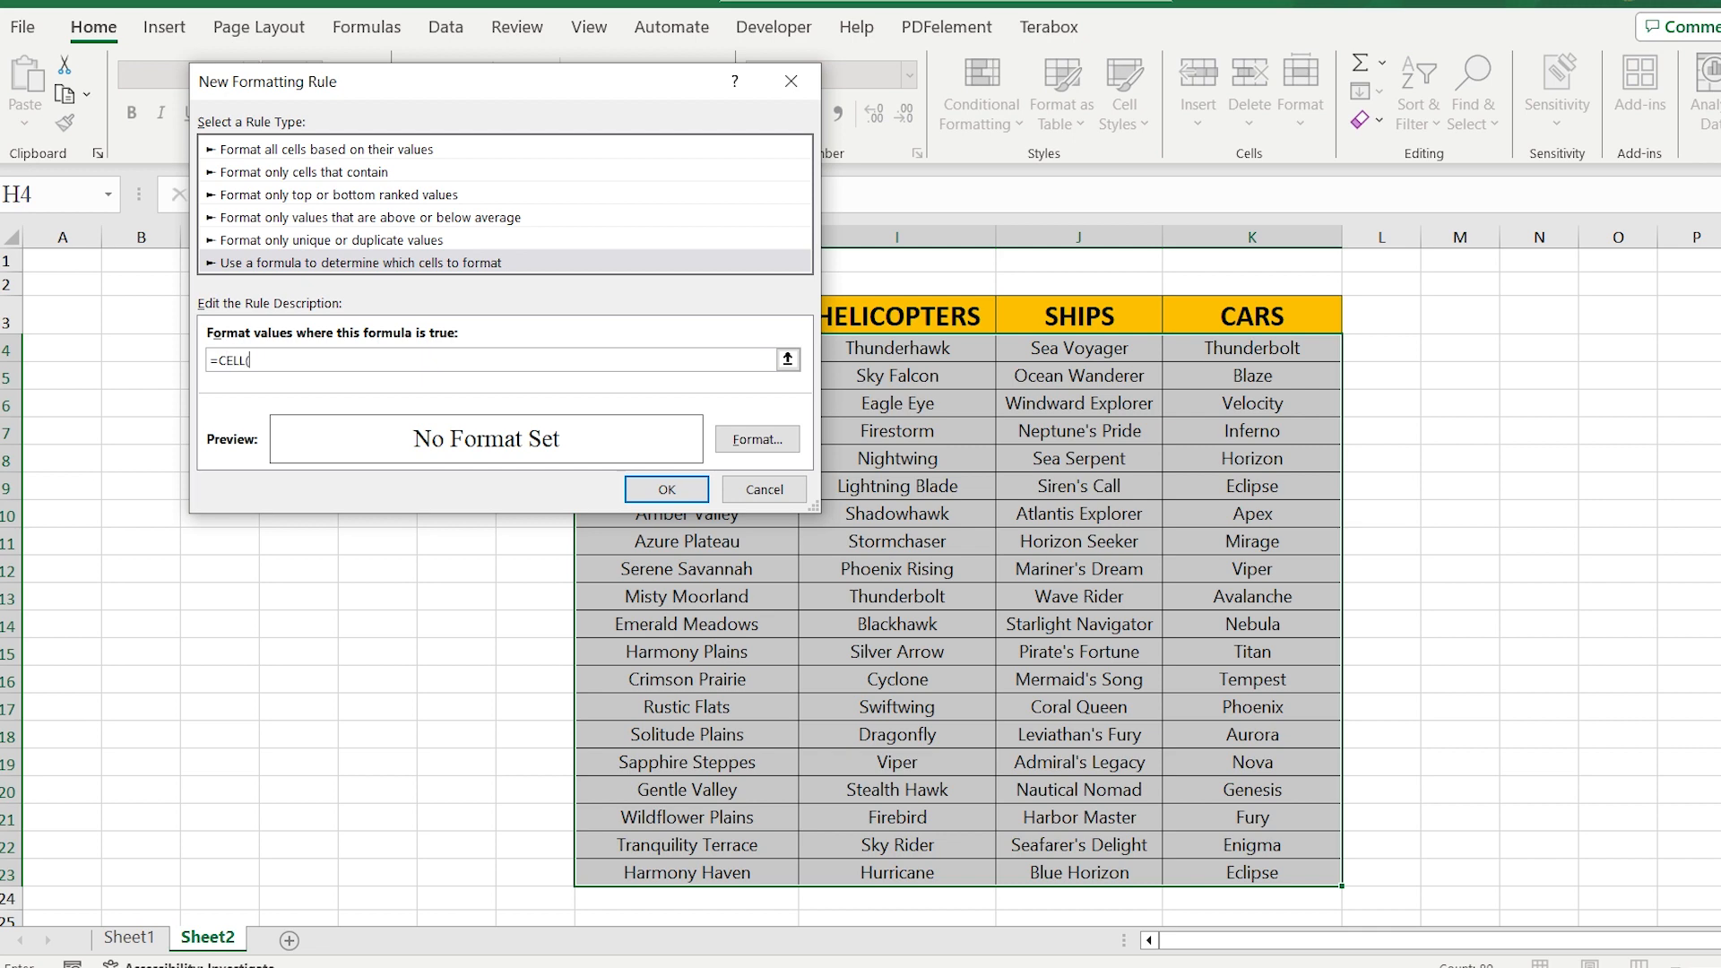
{"action": "type", "text": "\"r"}
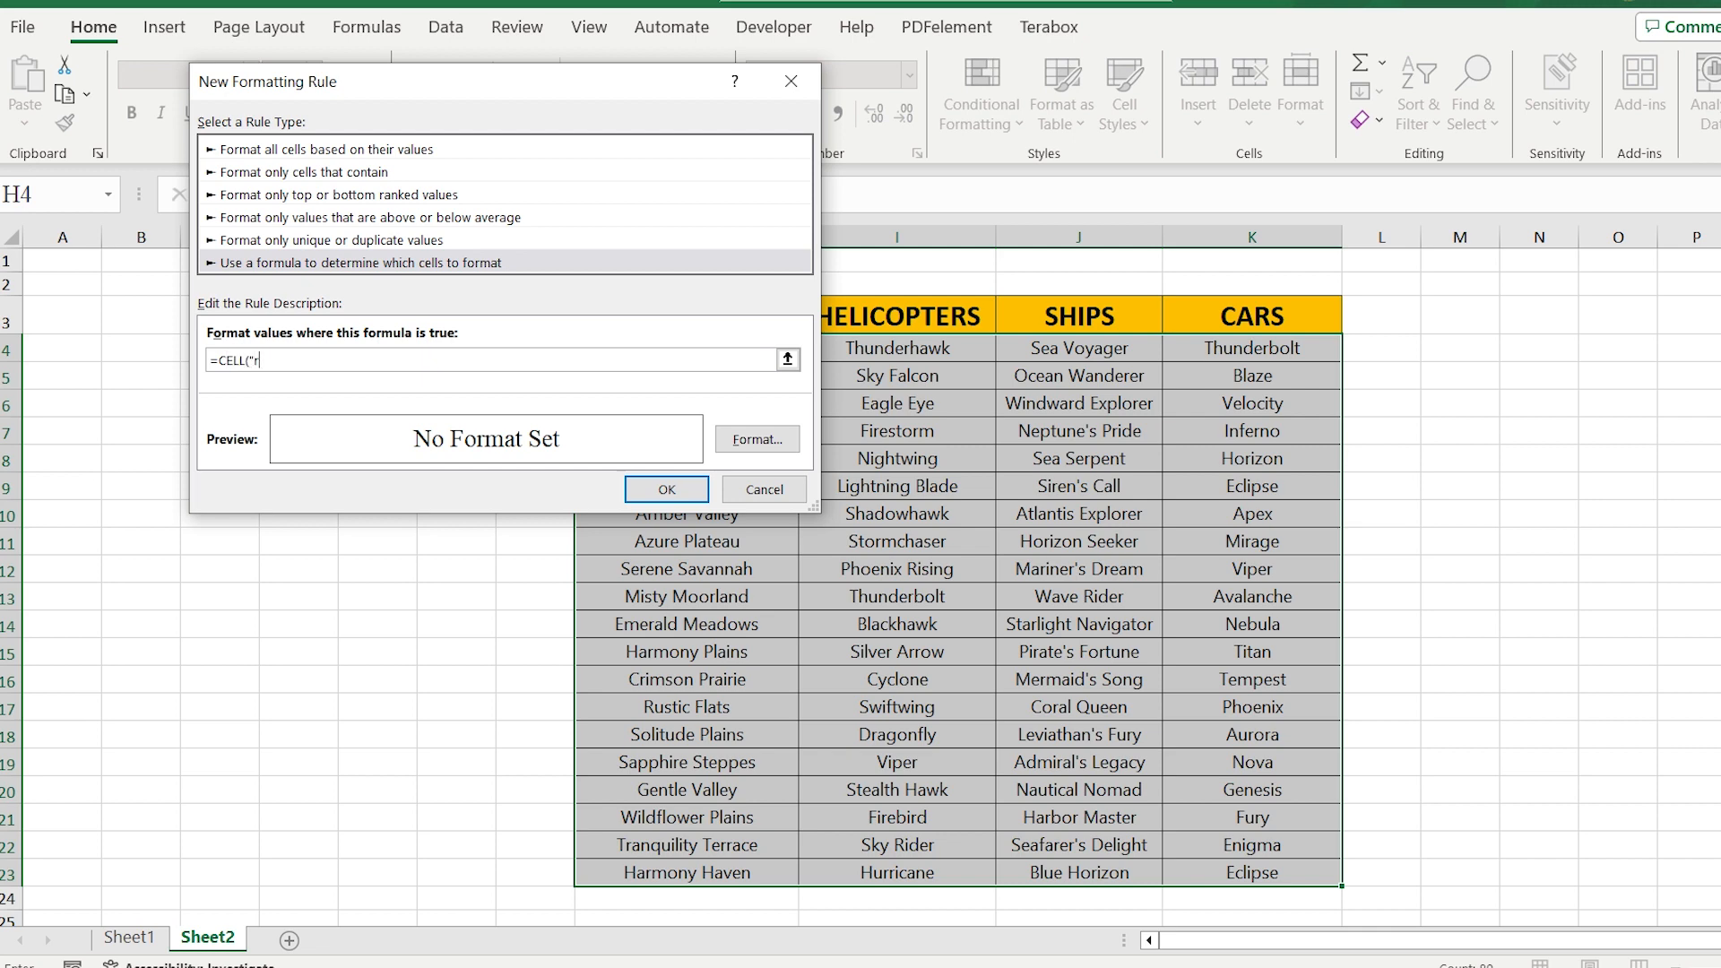
{"action": "type", "text": "ow\""}
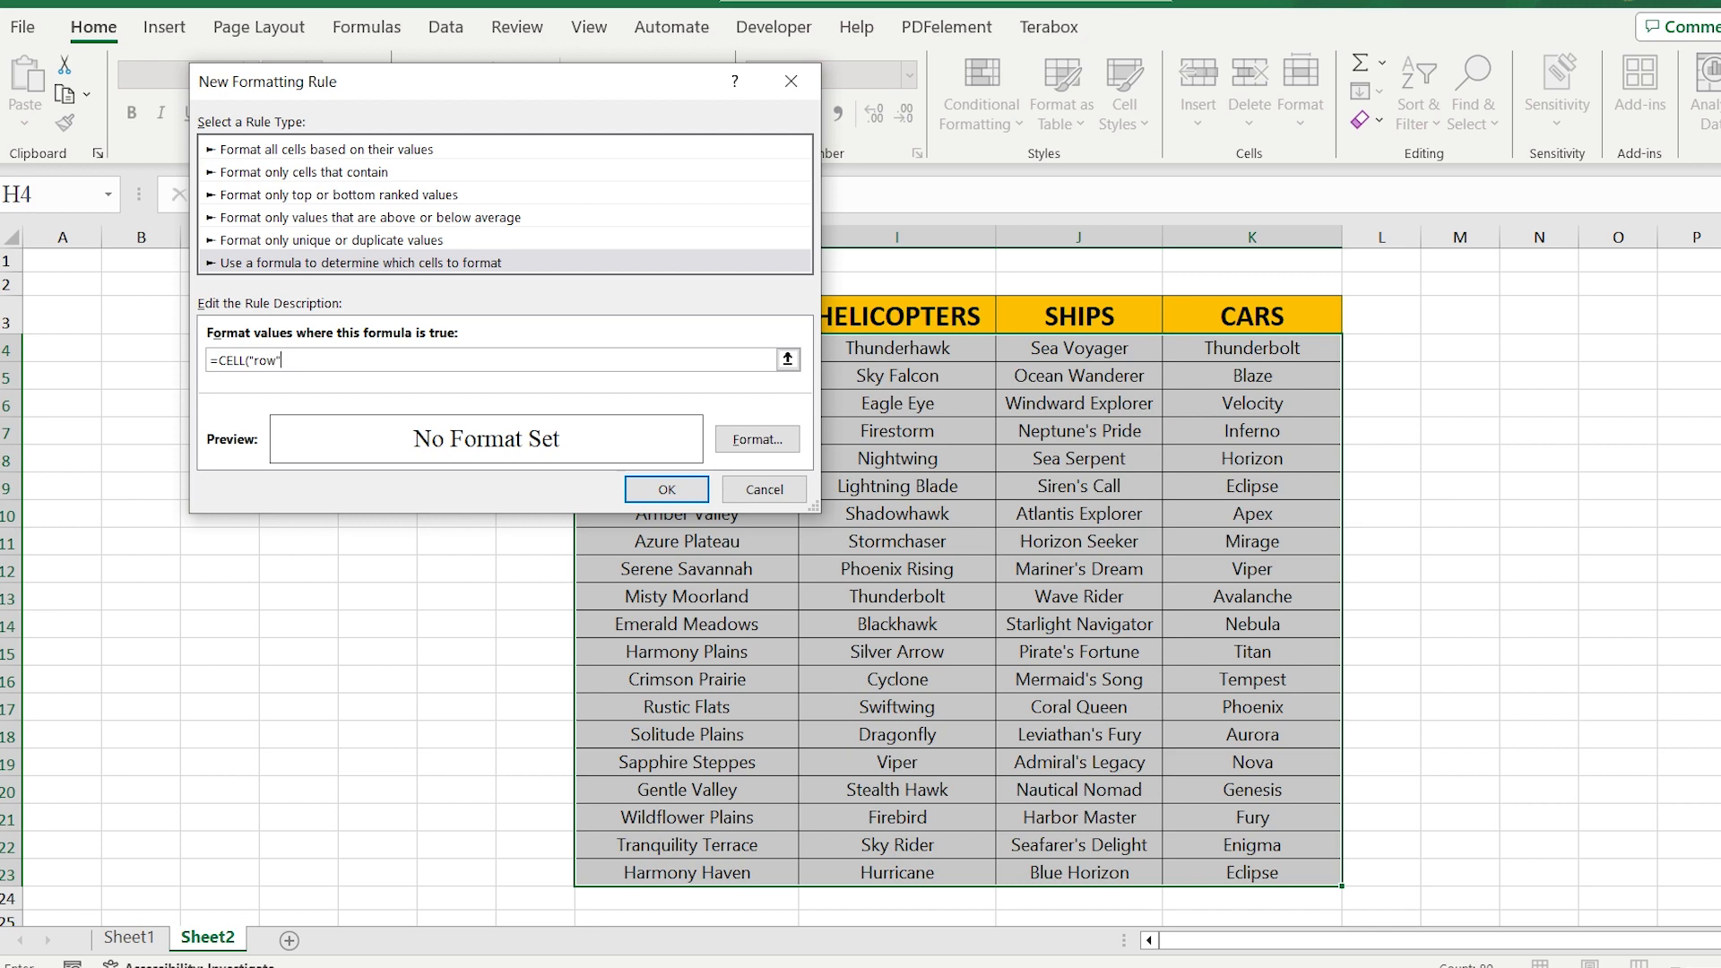
{"action": "type", "text": ")=ROW"}
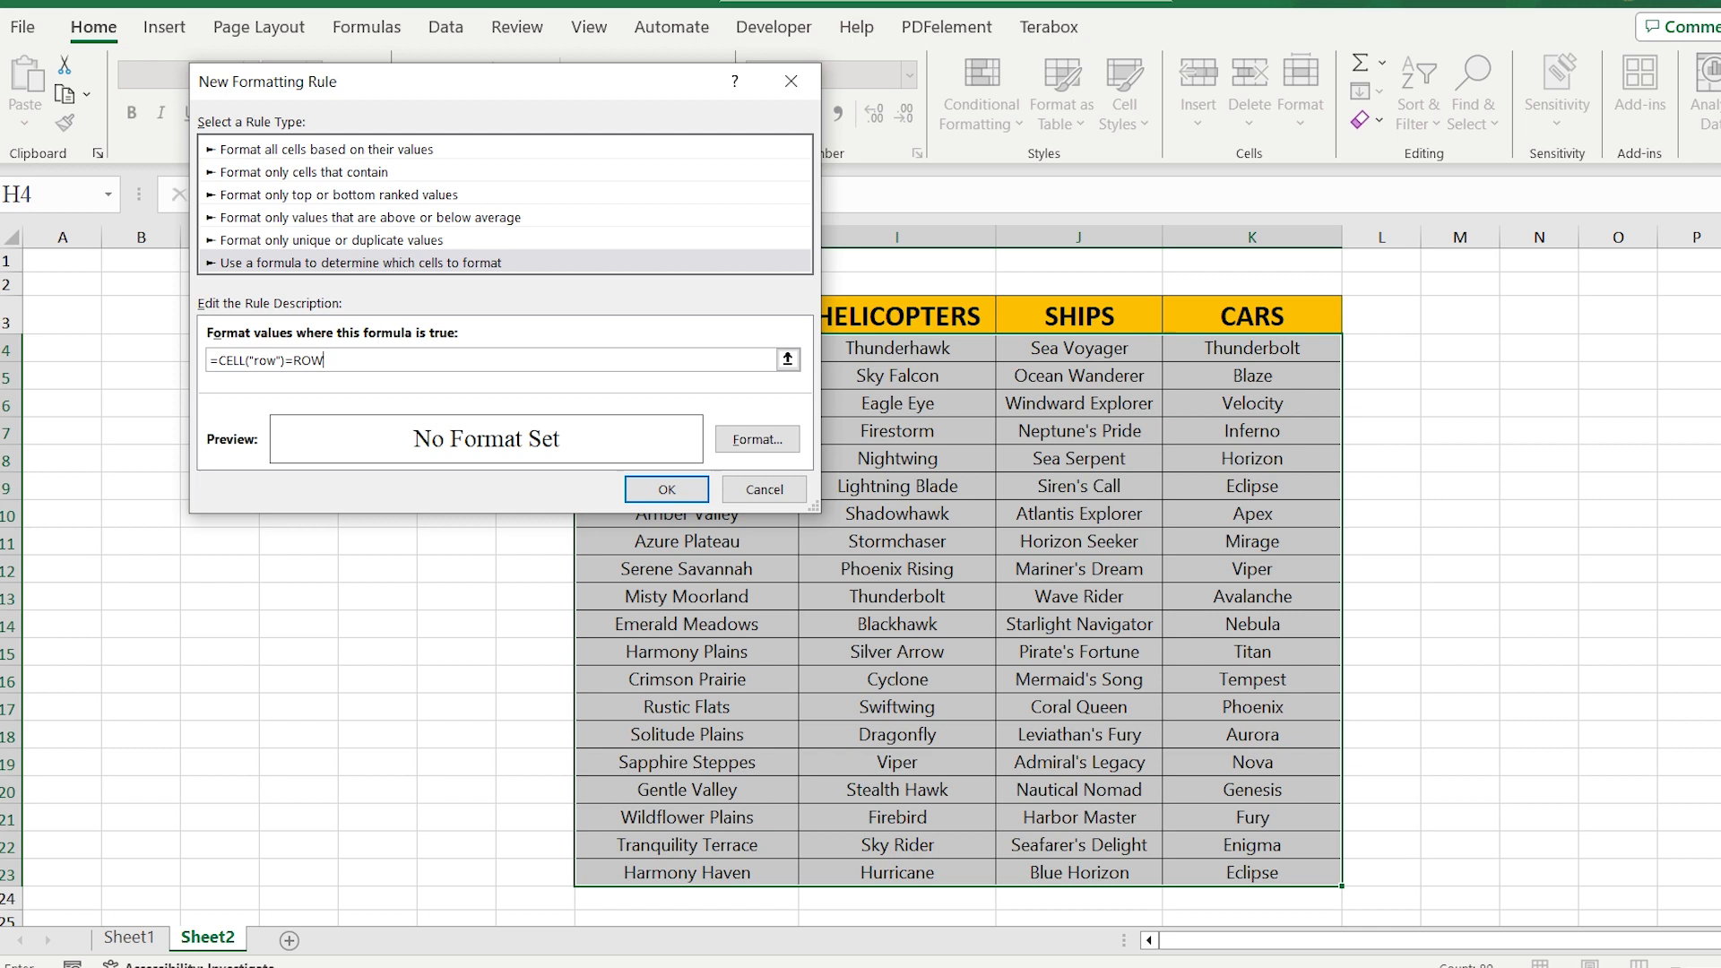
{"action": "type", "text": "()"}
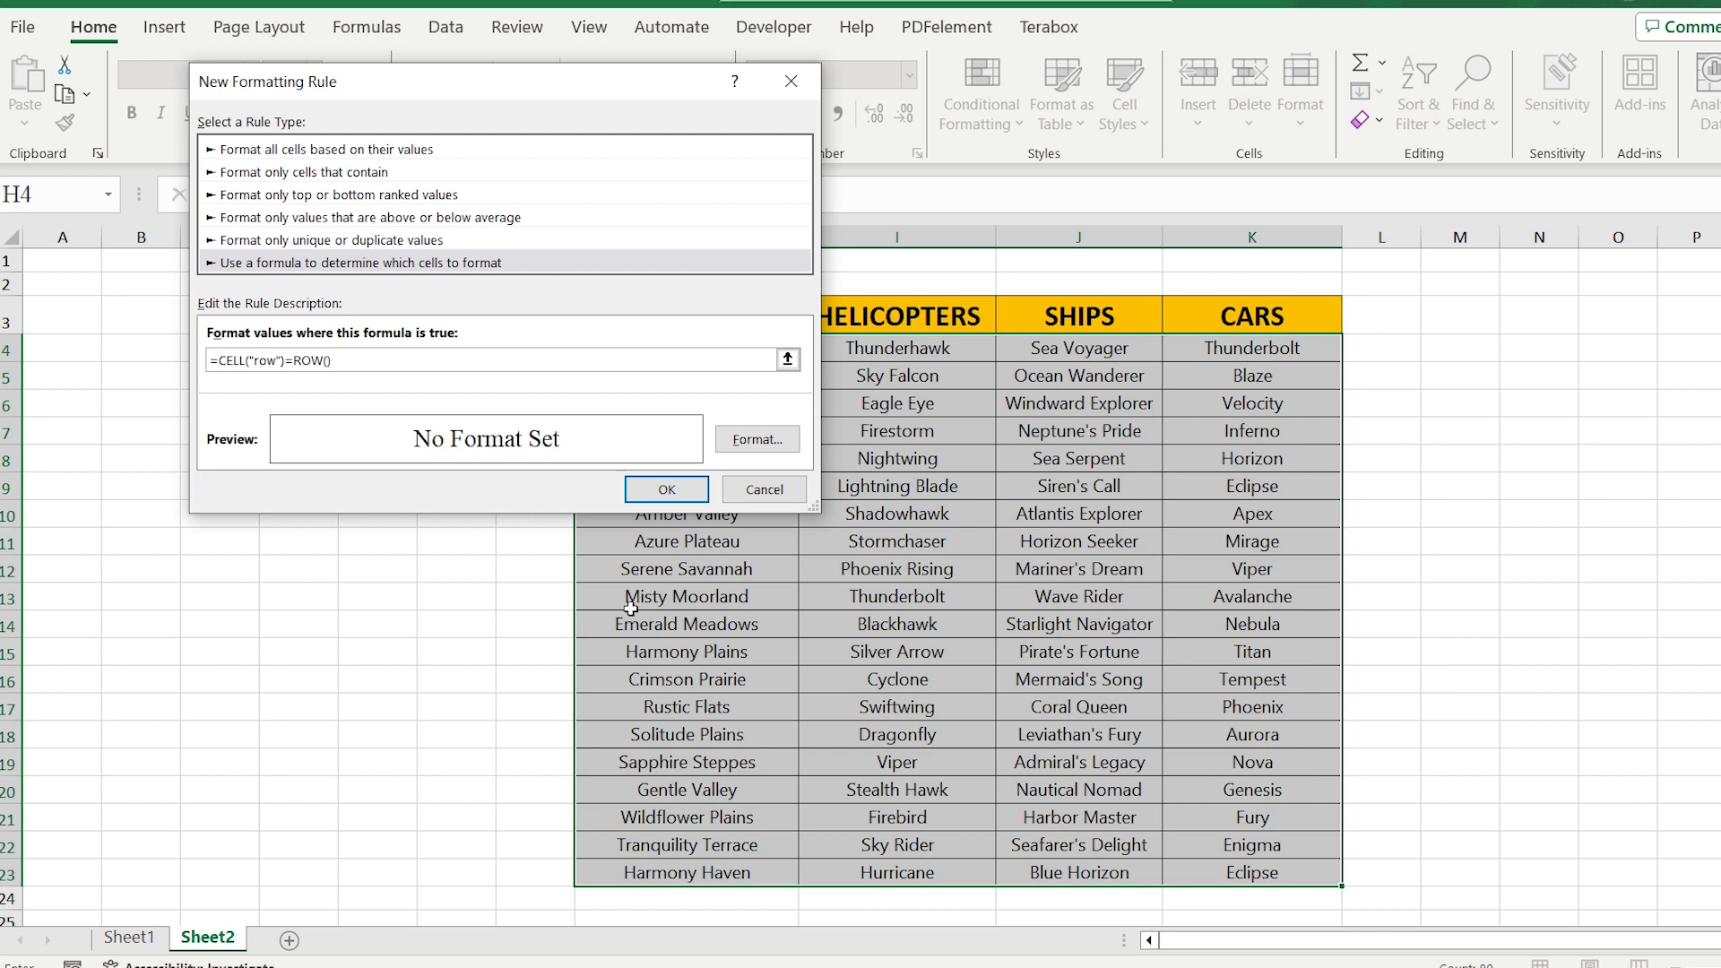
Give the rule a yellow fill and apply it to the table.
{"action": "left_click", "coordinate": [756, 439]}
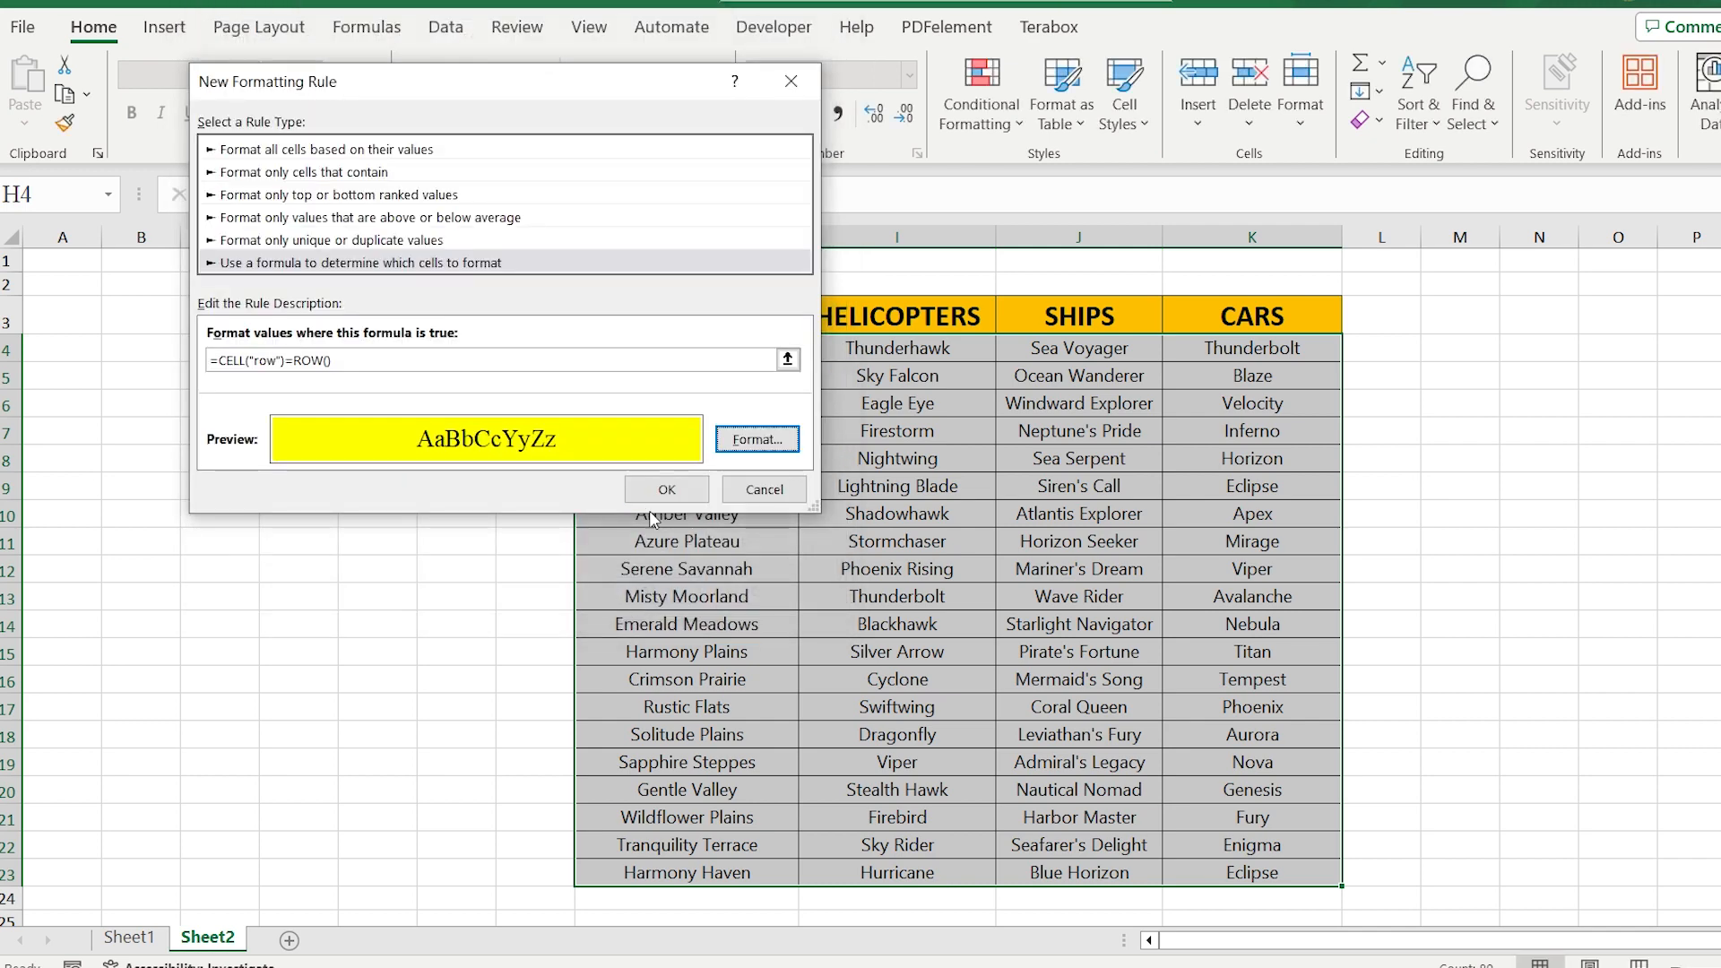
{"action": "left_click", "coordinate": [665, 488]}
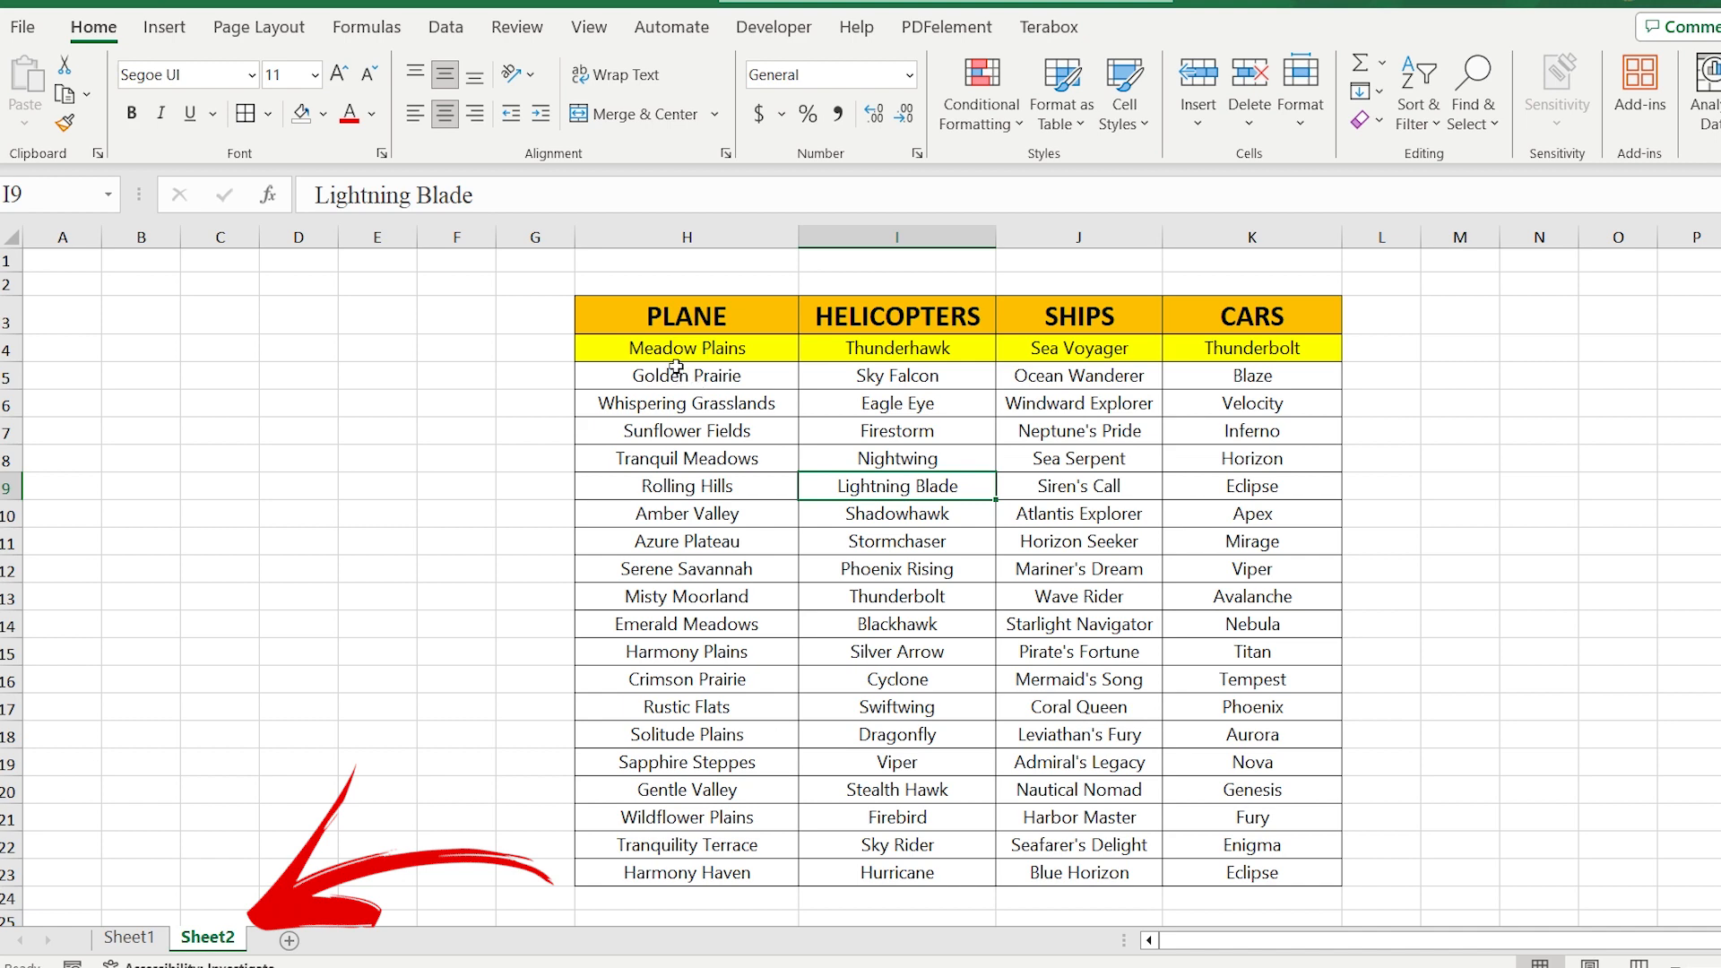
In Sheet2's code, add ActiveCell.Calculate inside Worksheet_SelectionChange.
{"action": "right_click", "coordinate": [208, 935]}
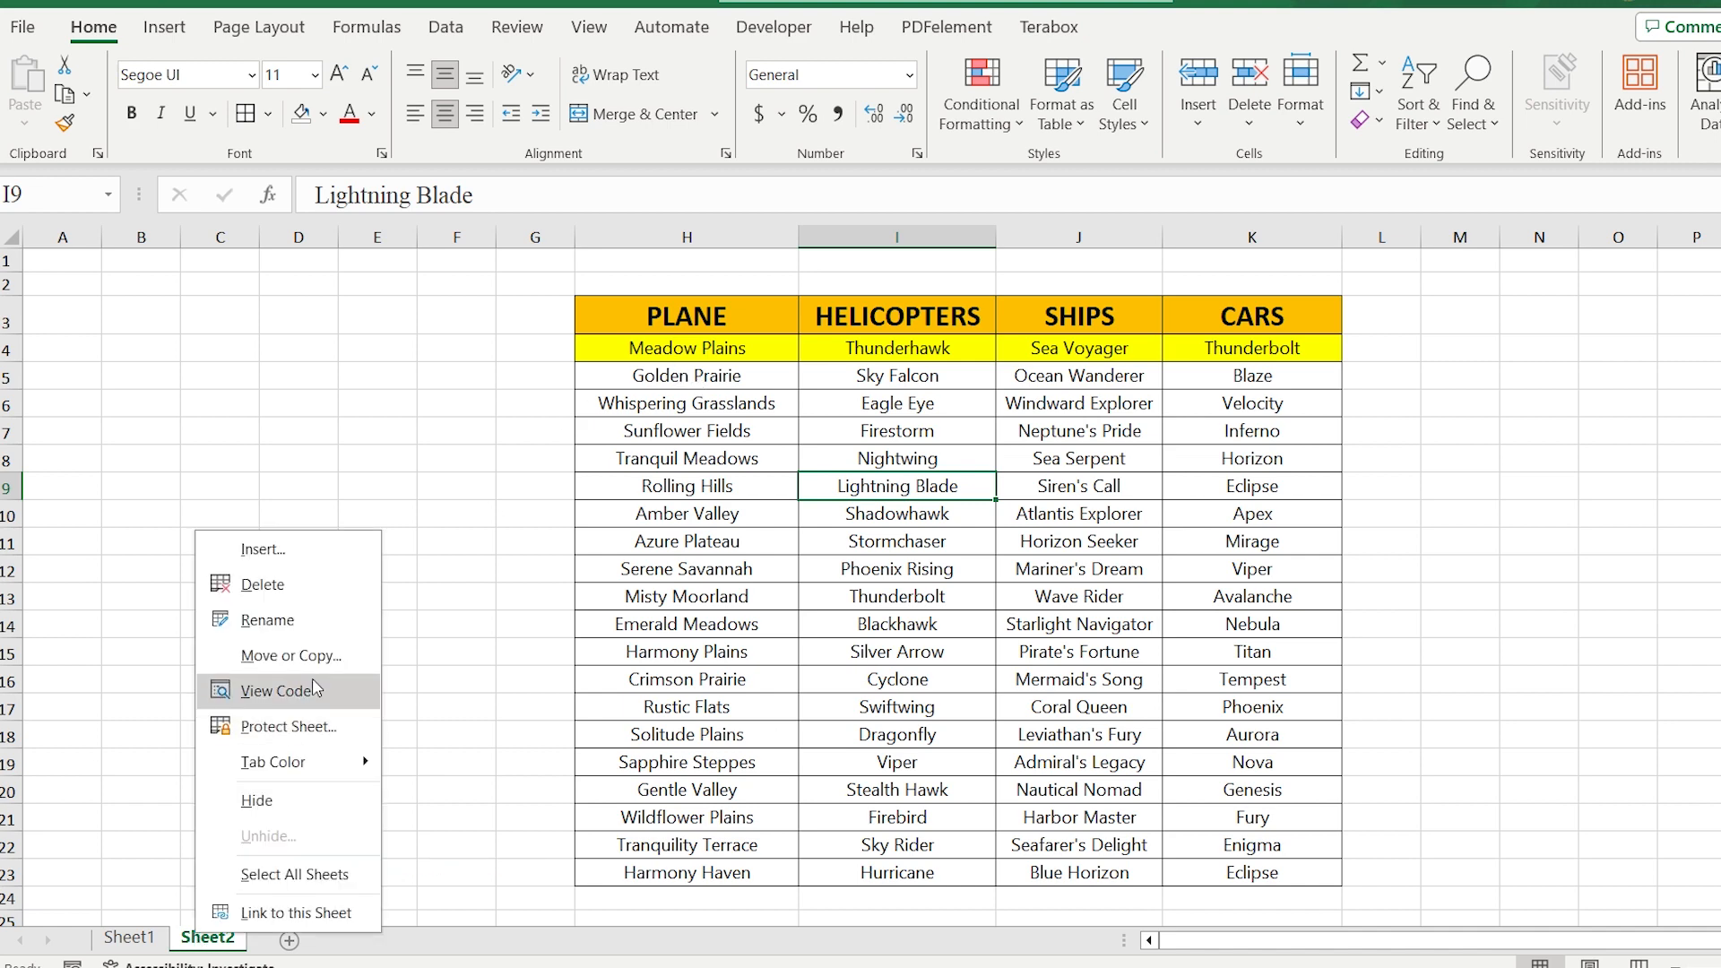
{"action": "left_click", "coordinate": [273, 691]}
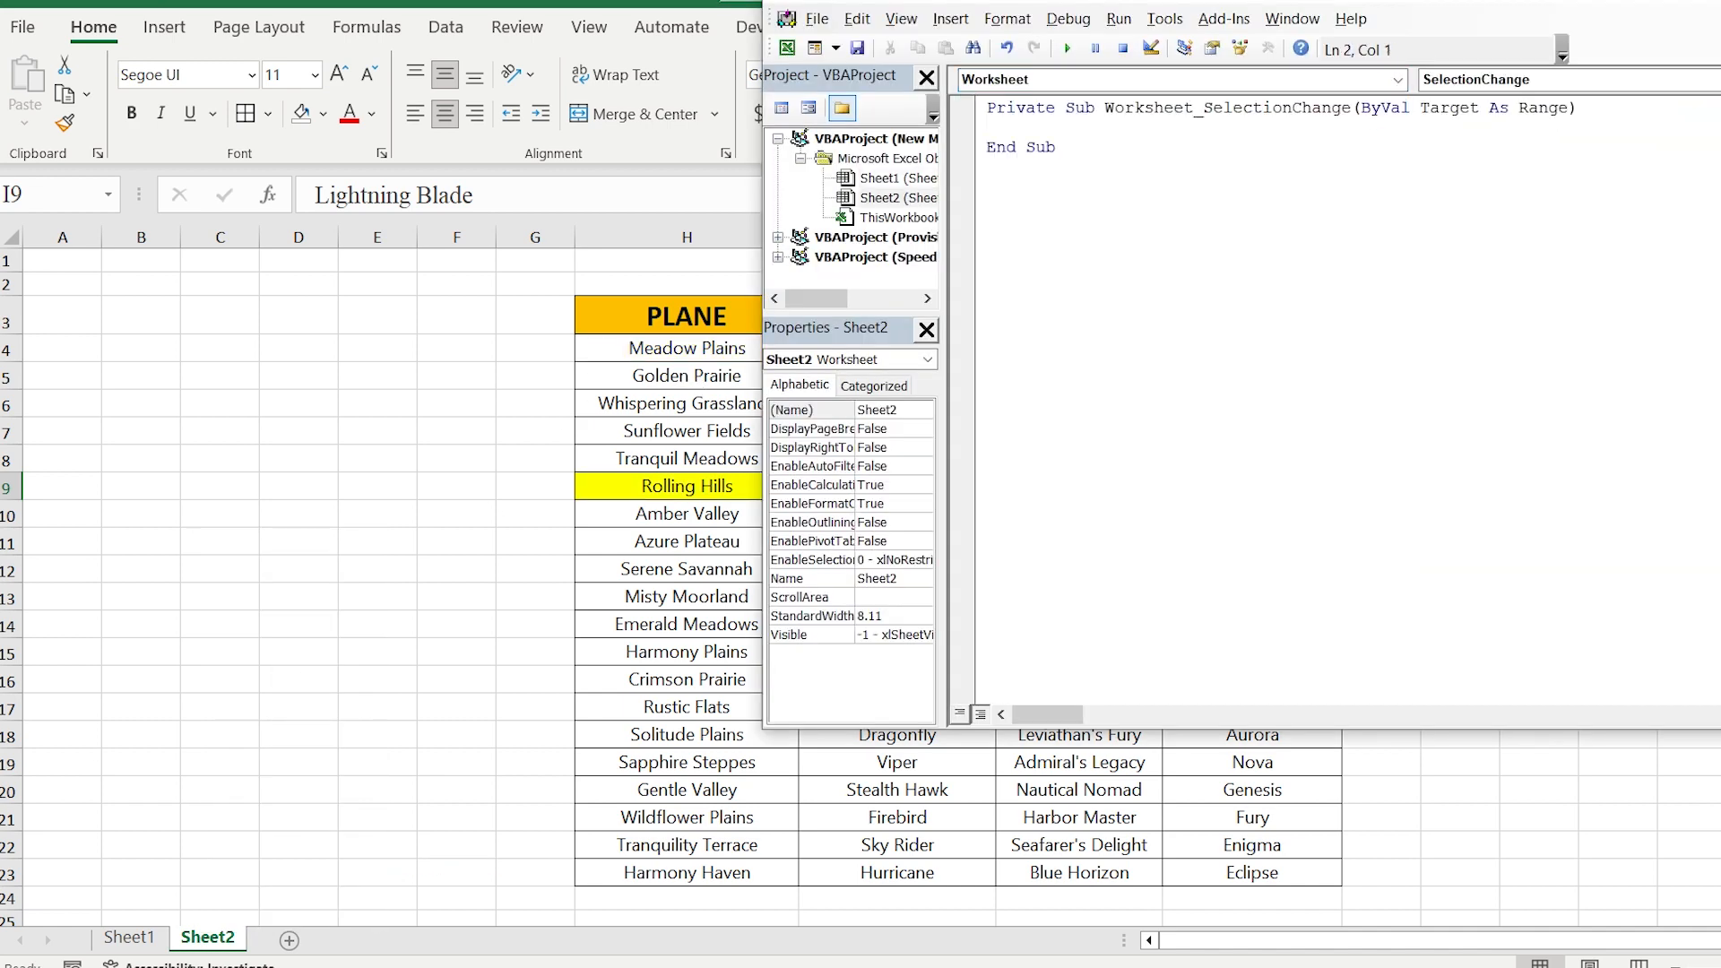
{"action": "type", "text": "ActiveCe"}
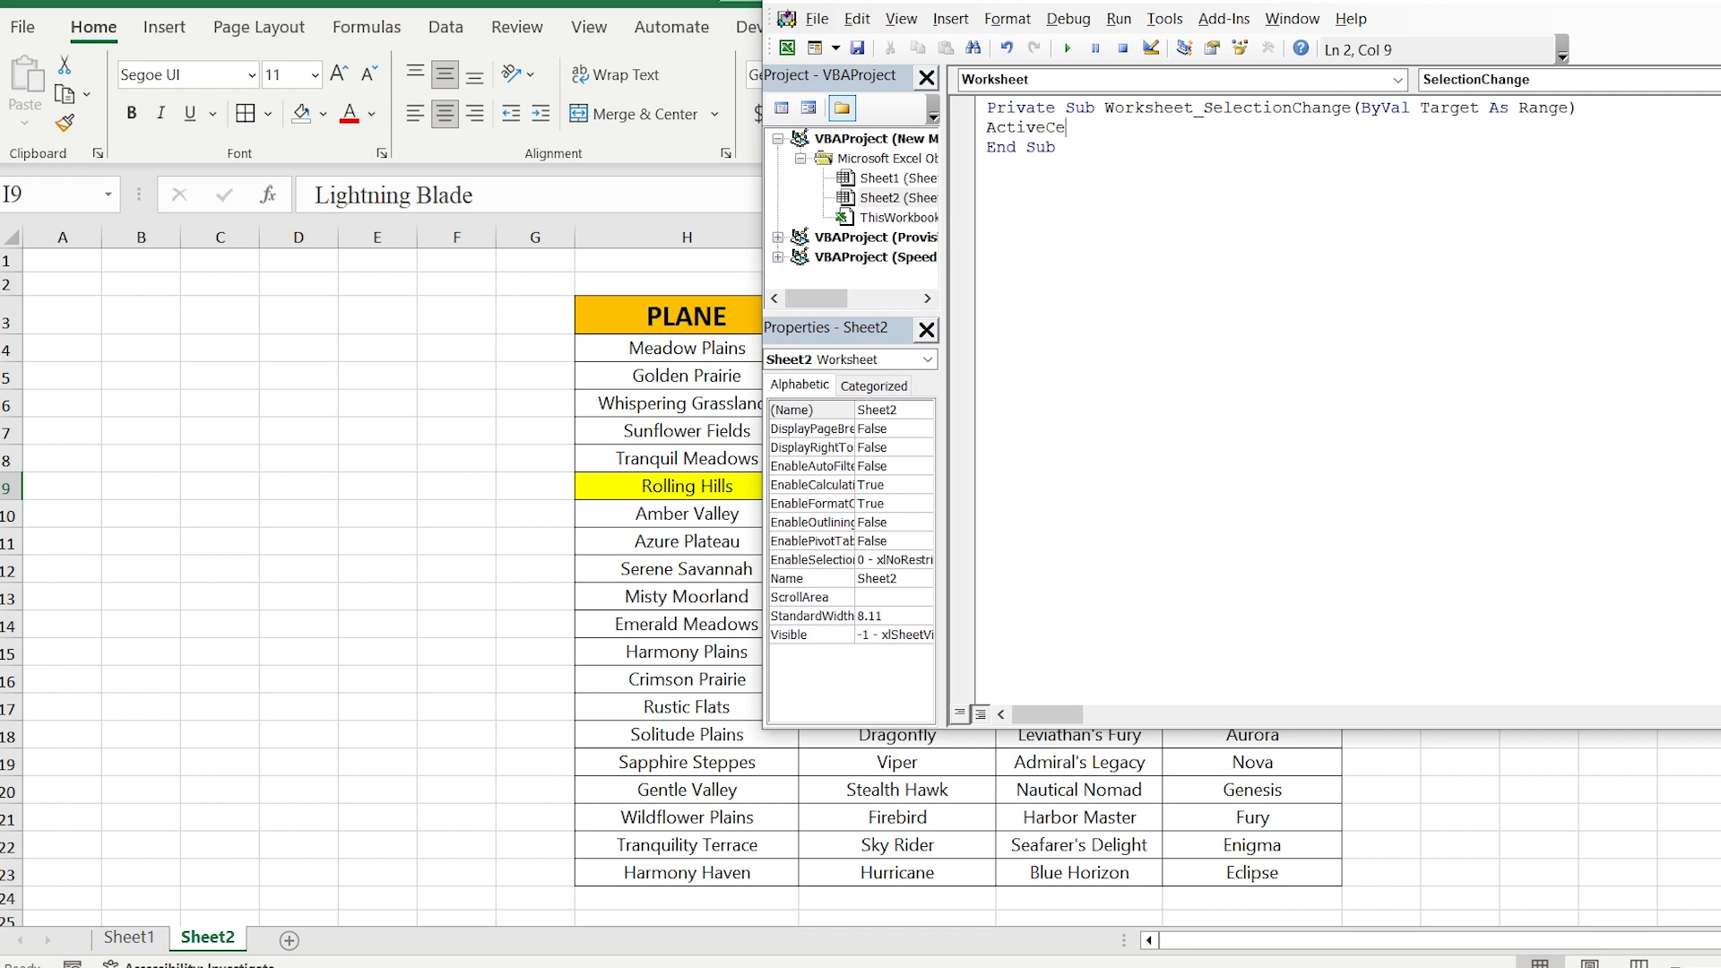
{"action": "type", "text": ".C"}
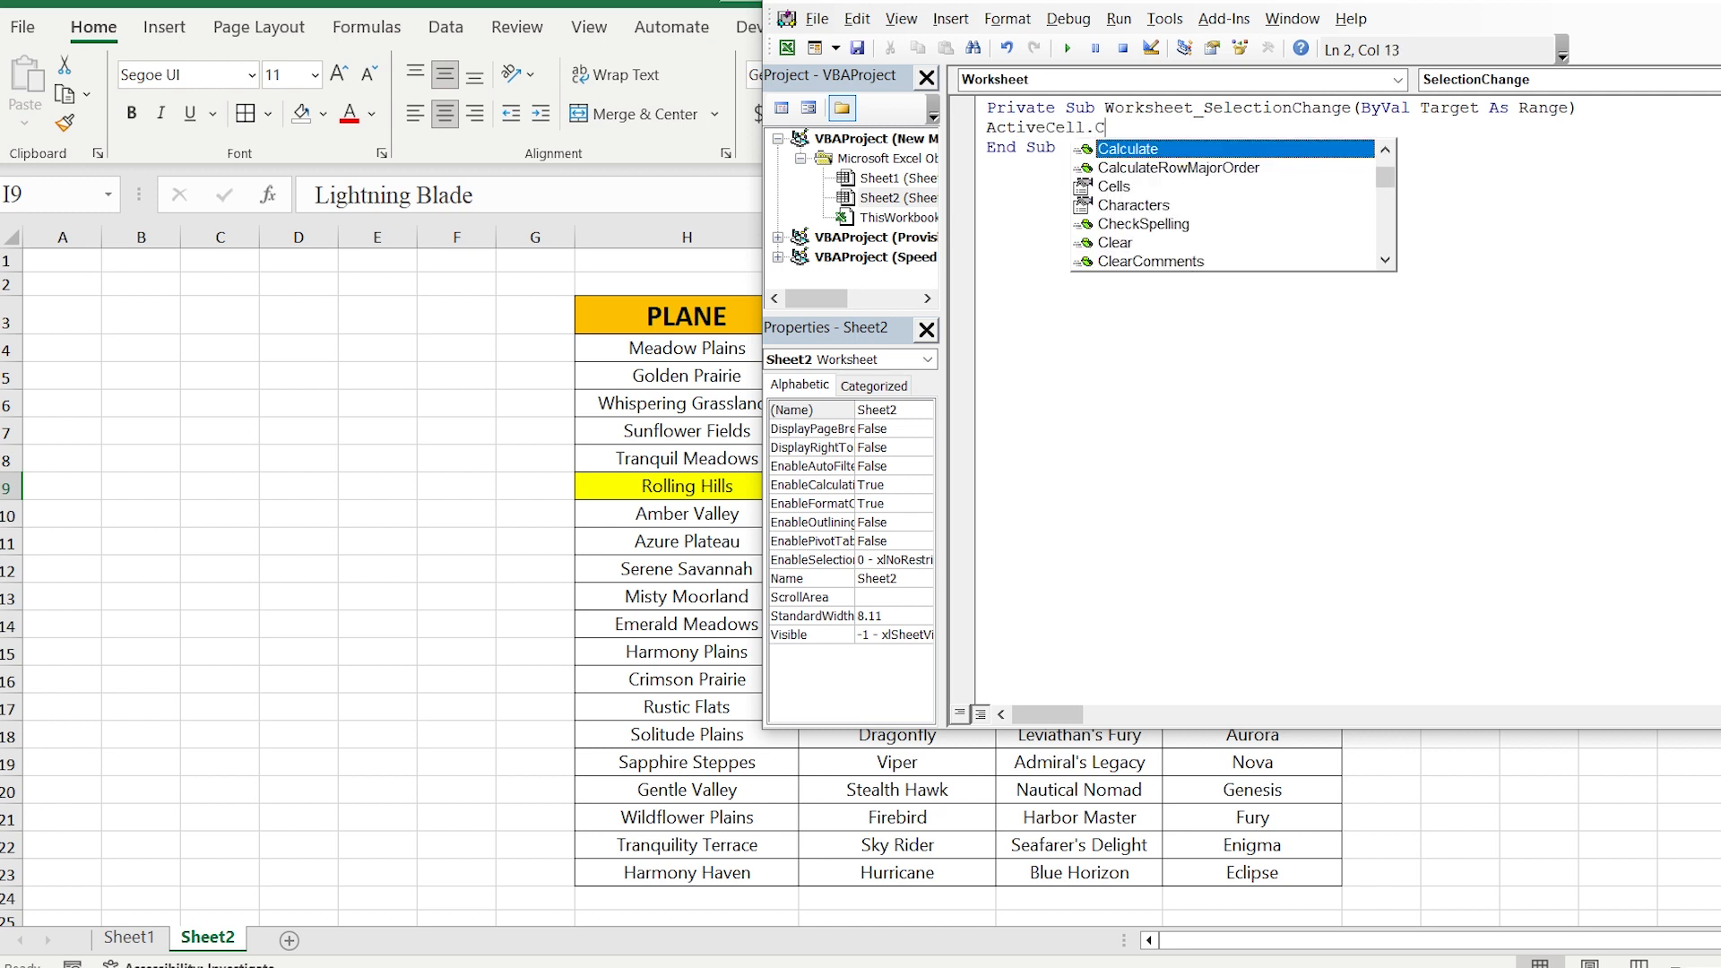
{"action": "type", "text": "alculate"}
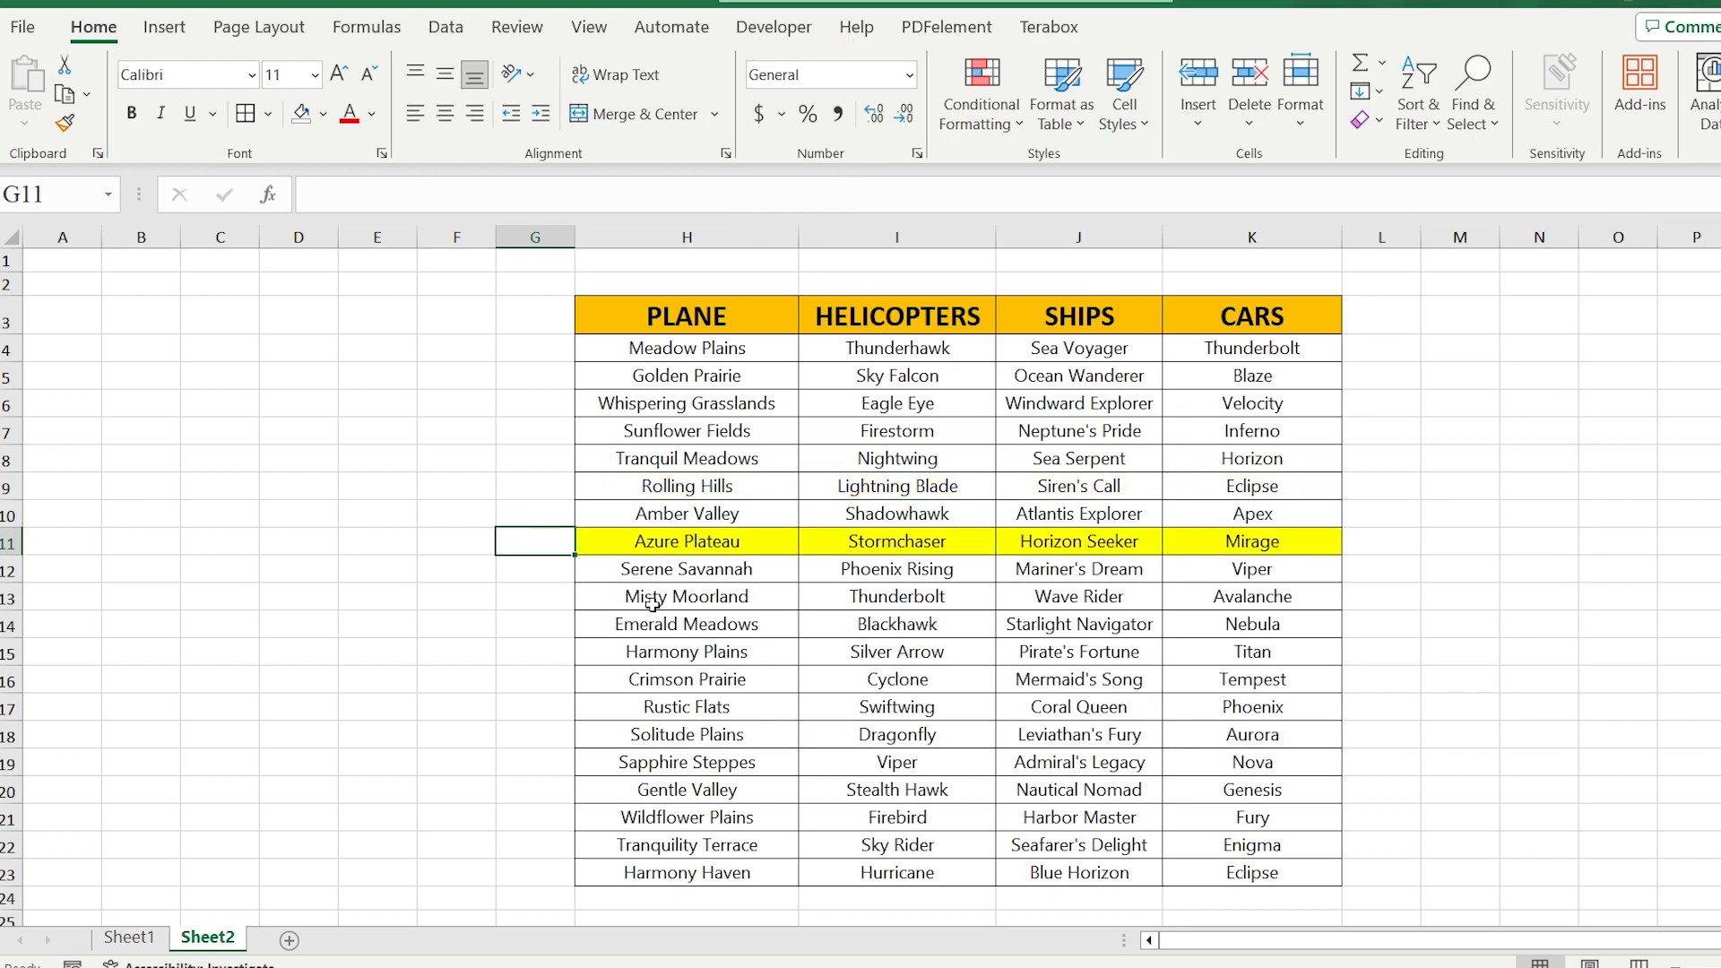
{"action": "left_click", "coordinate": [687, 677]}
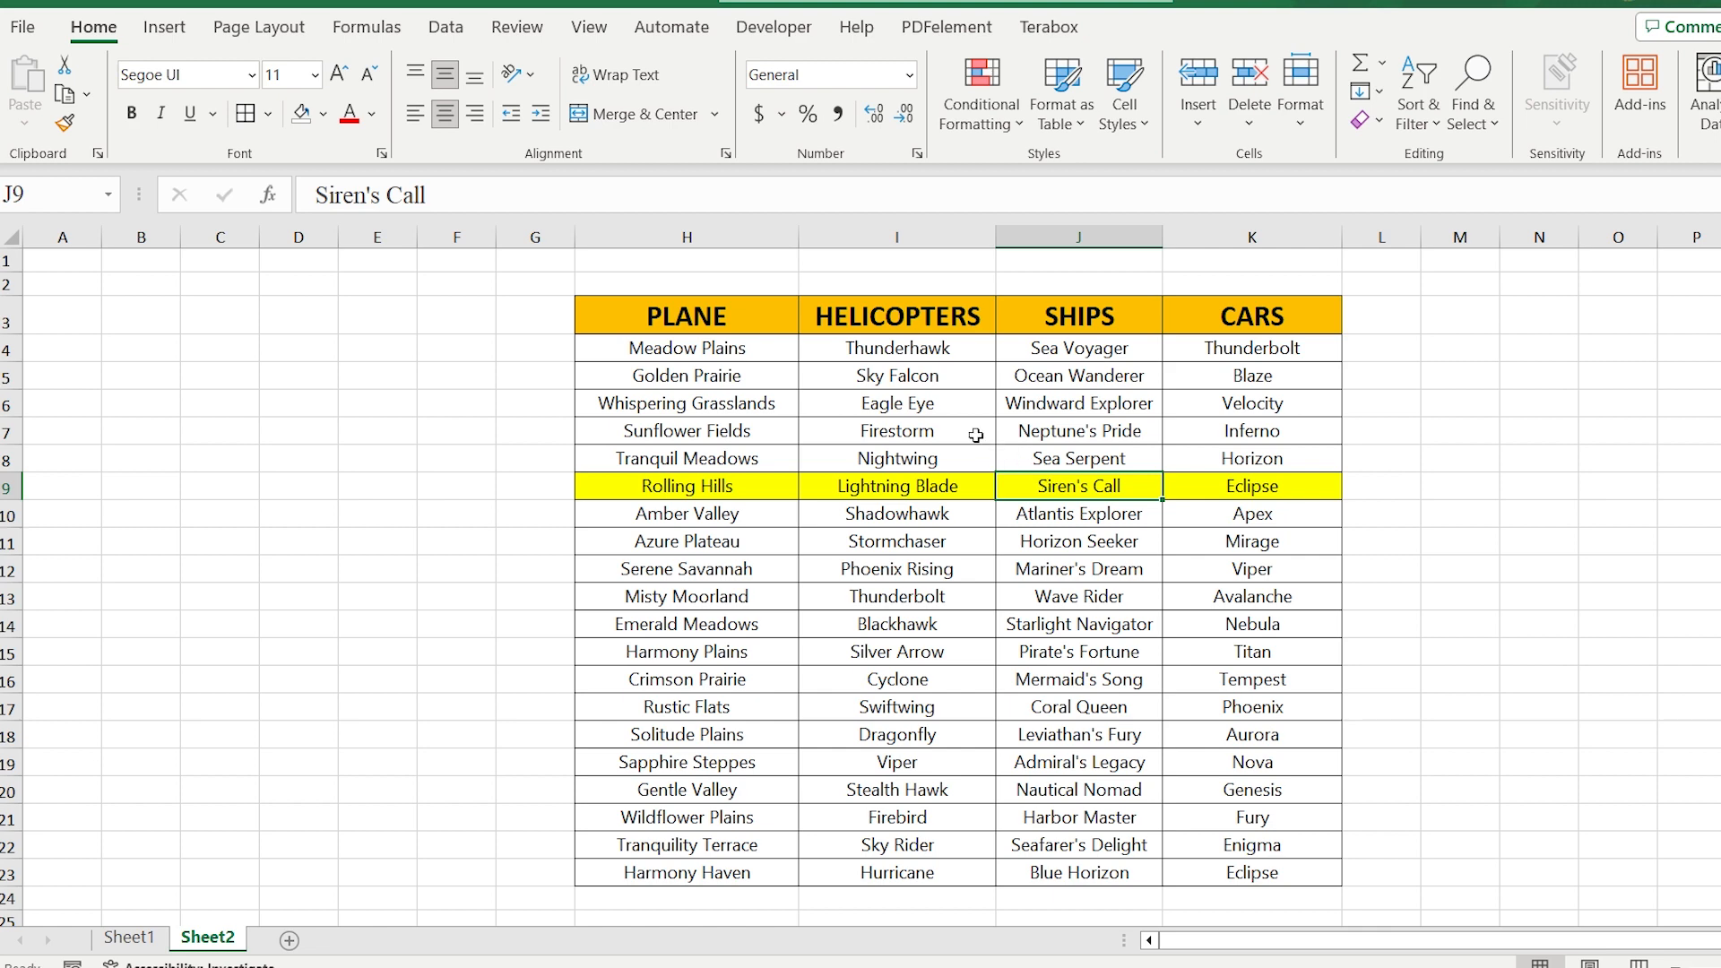
{"action": "left_click", "coordinate": [896, 677]}
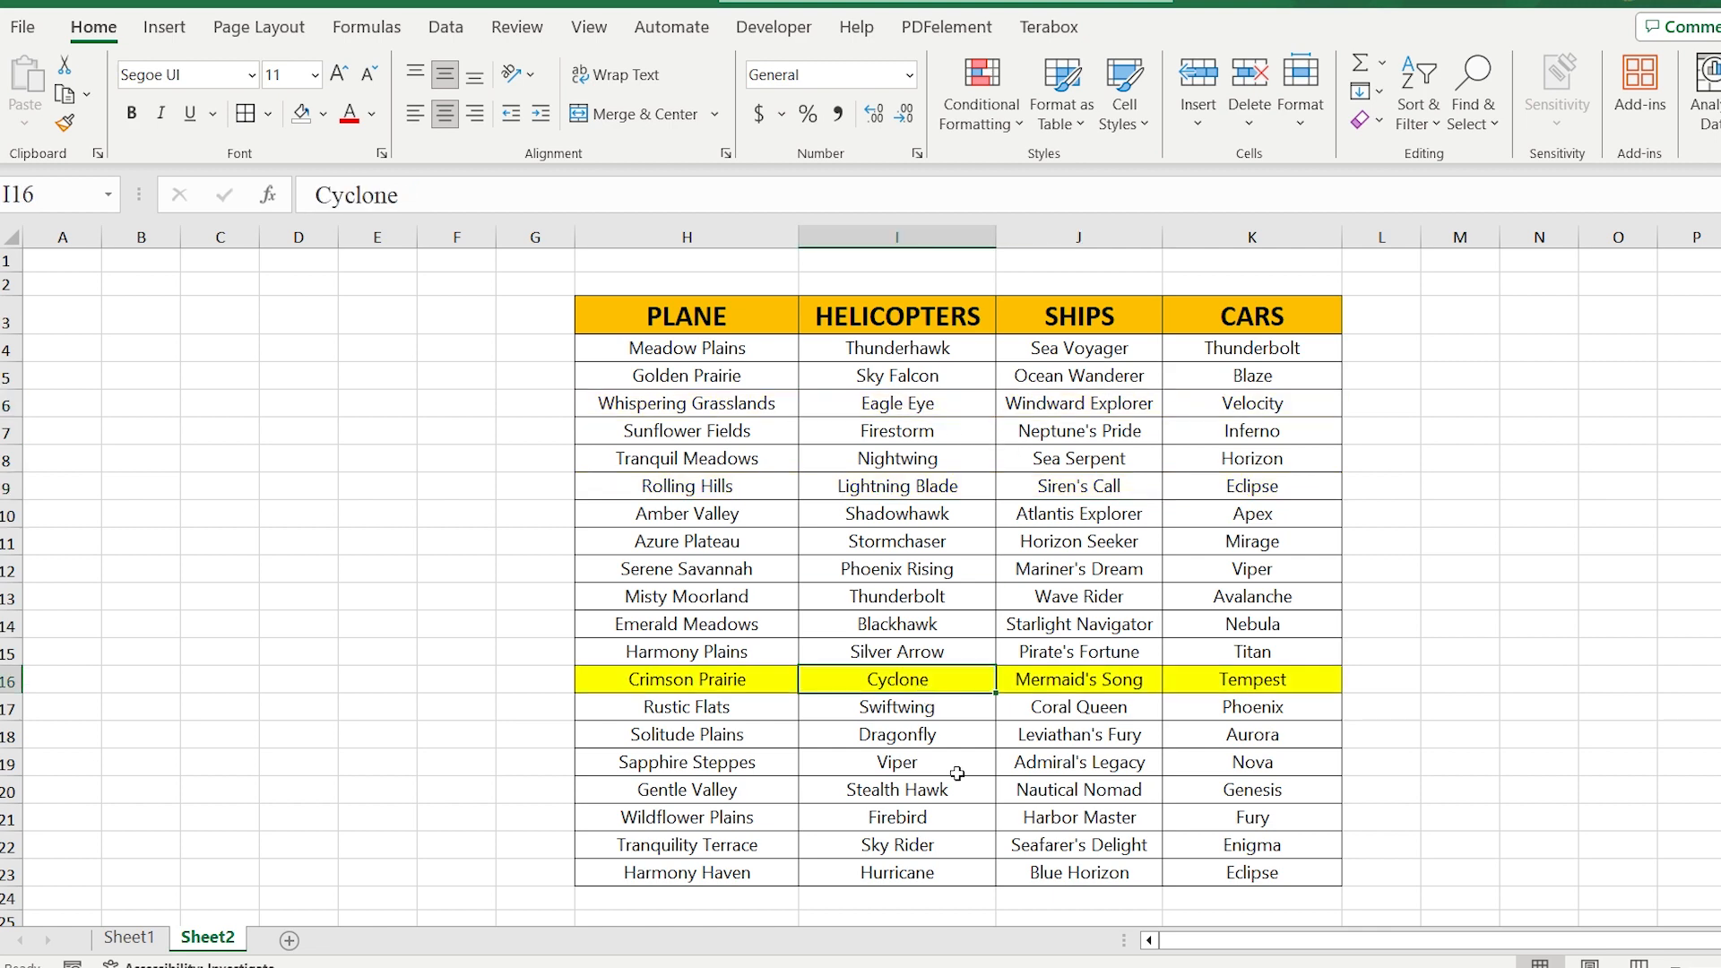